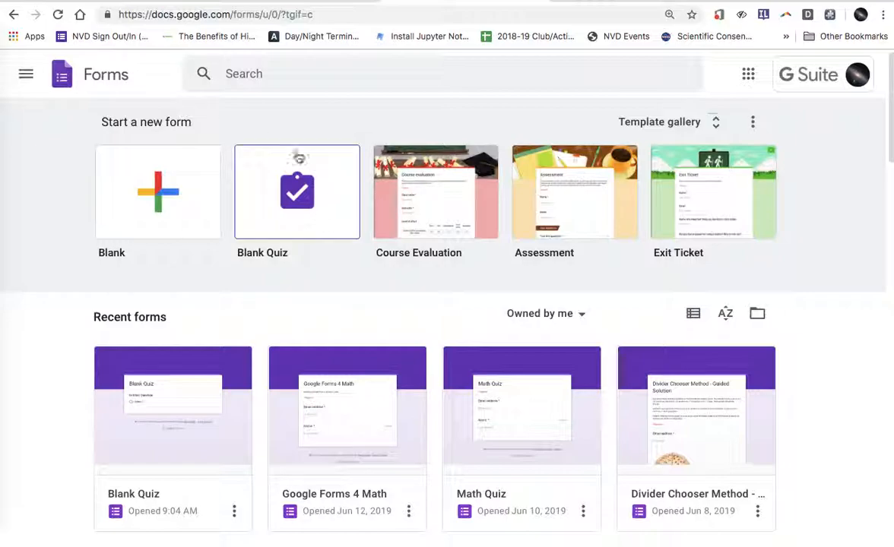
{"action": "mouse_move", "coordinate": [269, 188]}
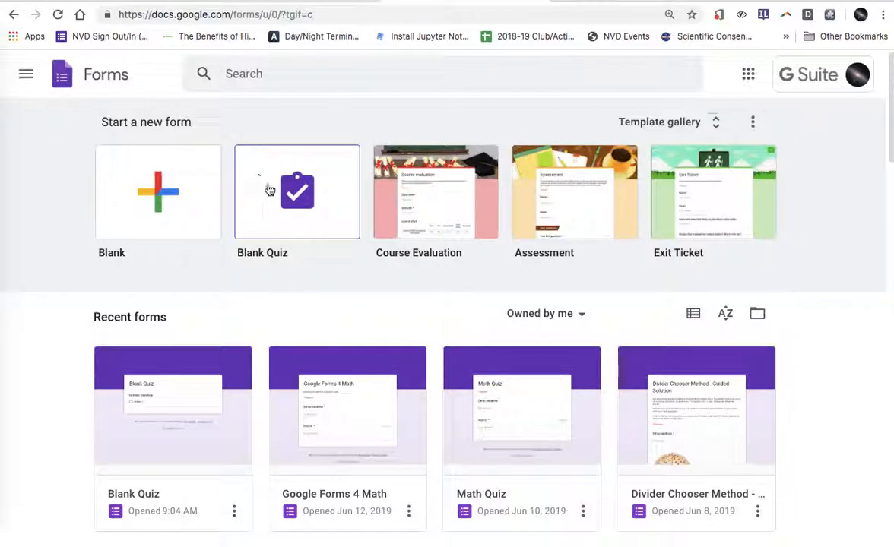
Start a new blank quiz from the Forms home page for the factoring question
{"action": "left_click", "coordinate": [296, 191]}
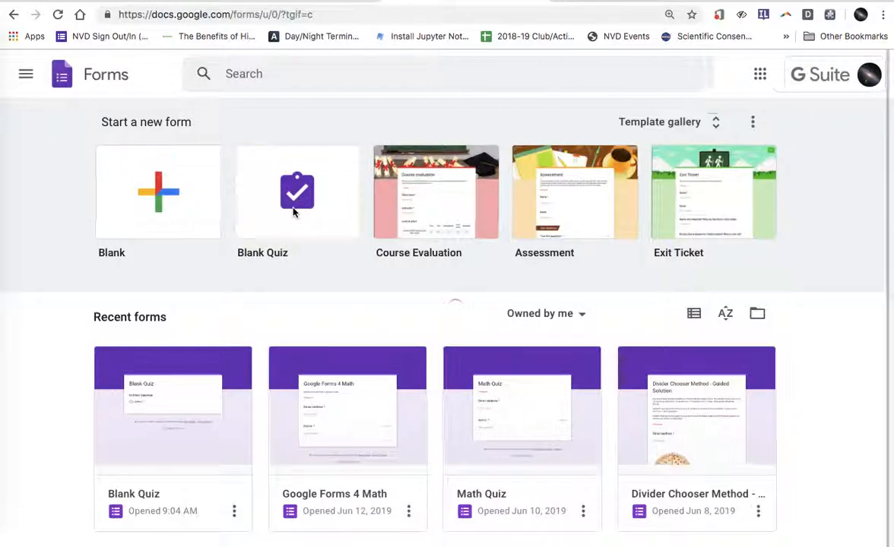
{"action": "left_click", "coordinate": [296, 191]}
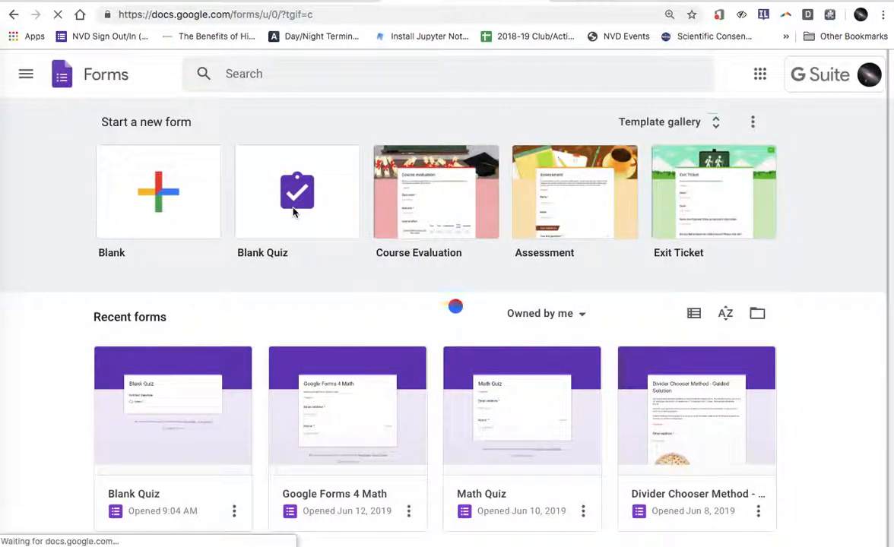
{"action": "left_click", "coordinate": [296, 192]}
{"action": "type", "text": "Factor the following expression:"}
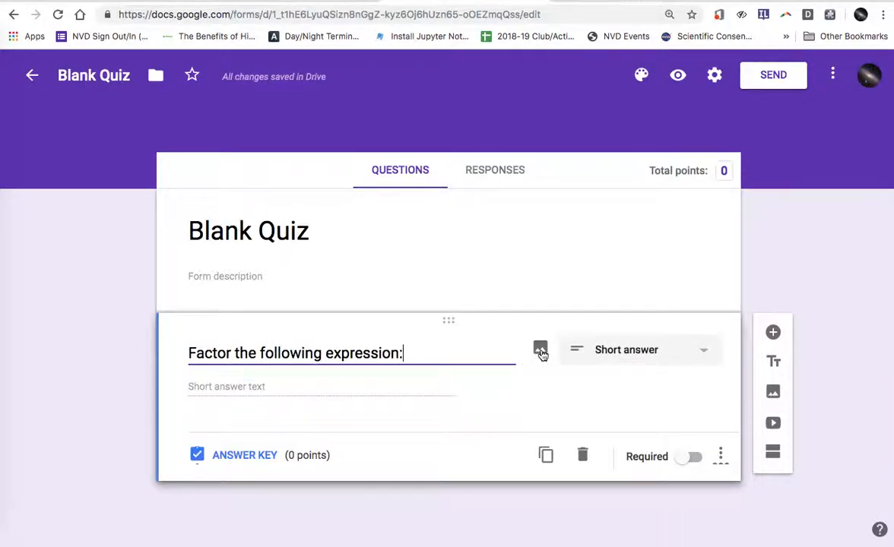
Begin inserting an image by URL on the factoring question
{"action": "left_click", "coordinate": [541, 349]}
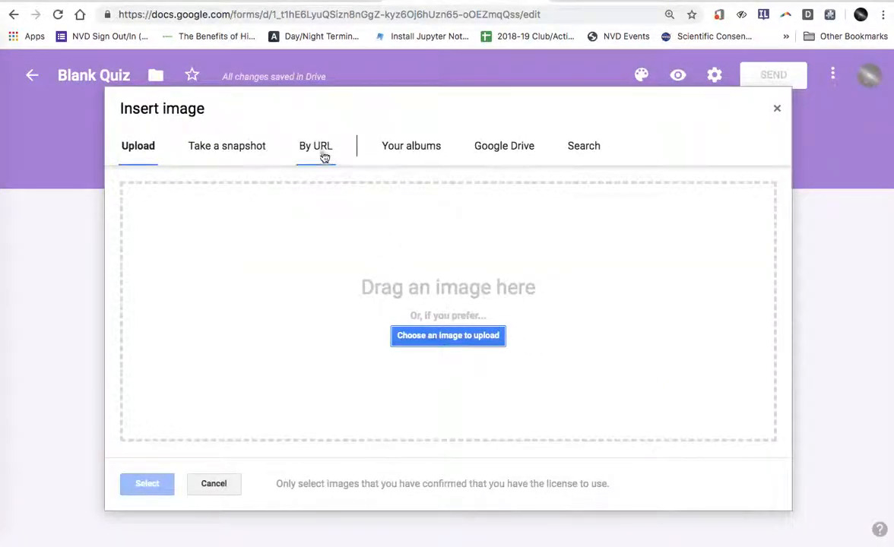
{"action": "left_click", "coordinate": [314, 146]}
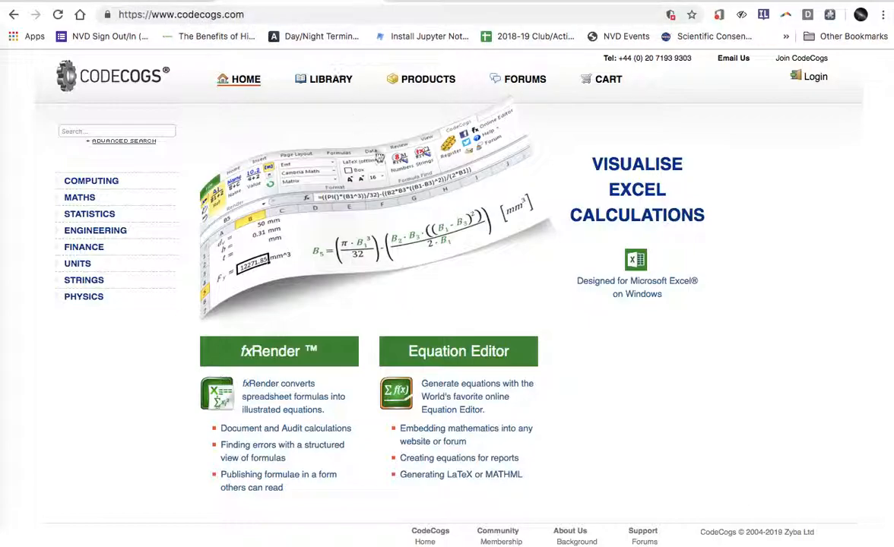
{"action": "mouse_move", "coordinate": [458, 349]}
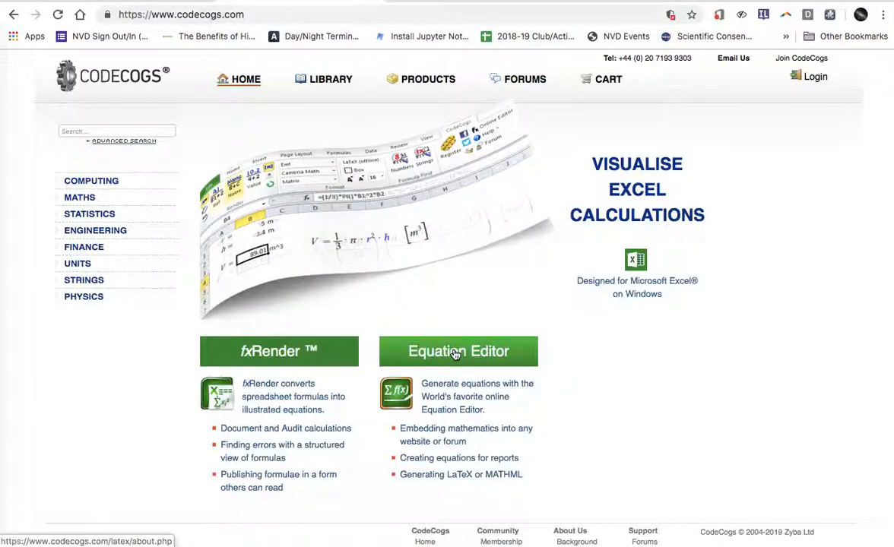
Launch the CodeCogs Equation Editor with an empty equation box
{"action": "left_click", "coordinate": [459, 349]}
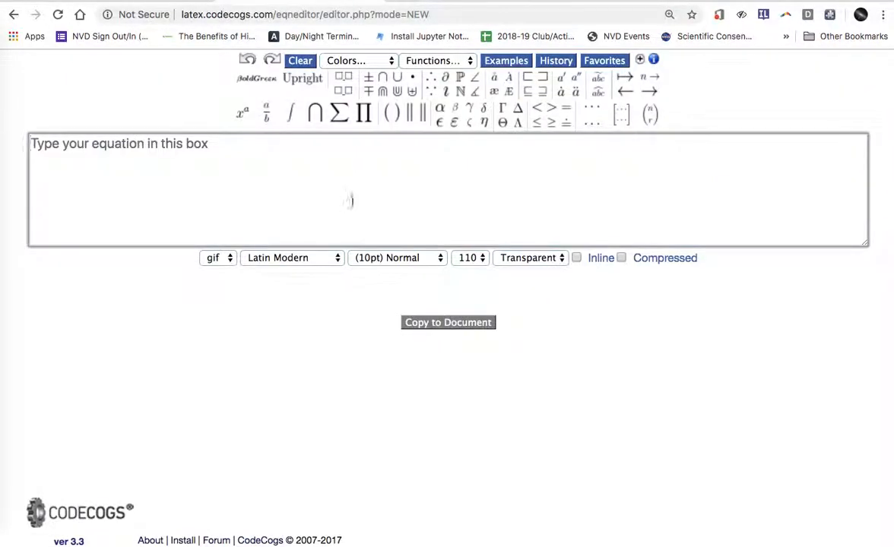
{"action": "mouse_move", "coordinate": [344, 185]}
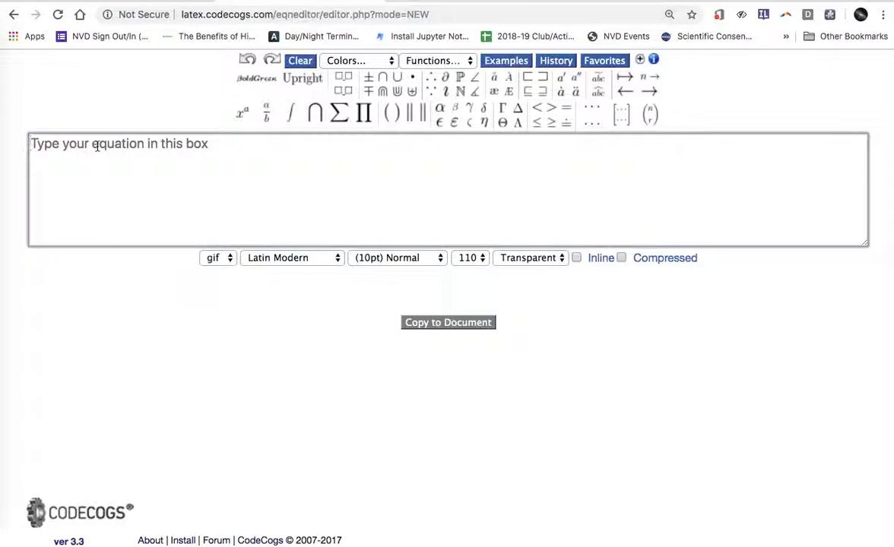
Enter 6x^2-7x-3 in CodeCogs and copy the rendered GIF image's link address
{"action": "type", "text": "6x"}
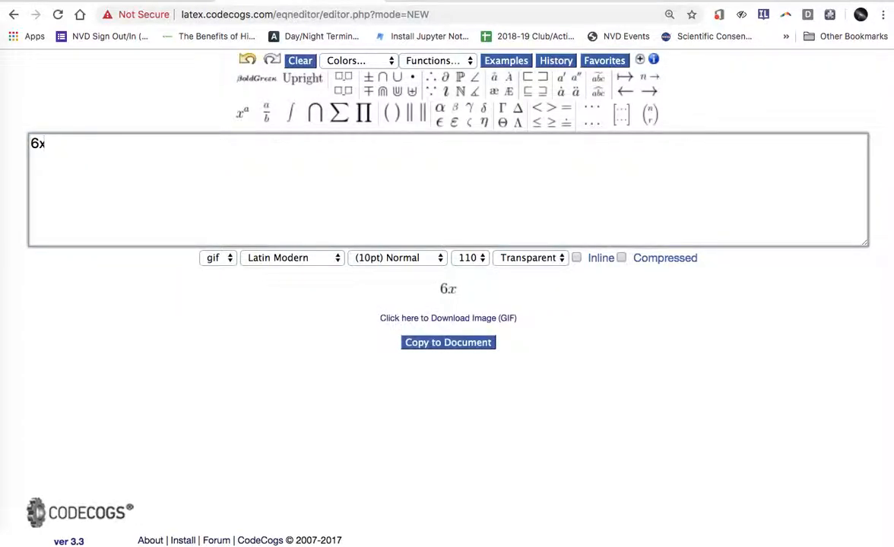
{"action": "type", "text": "^2"}
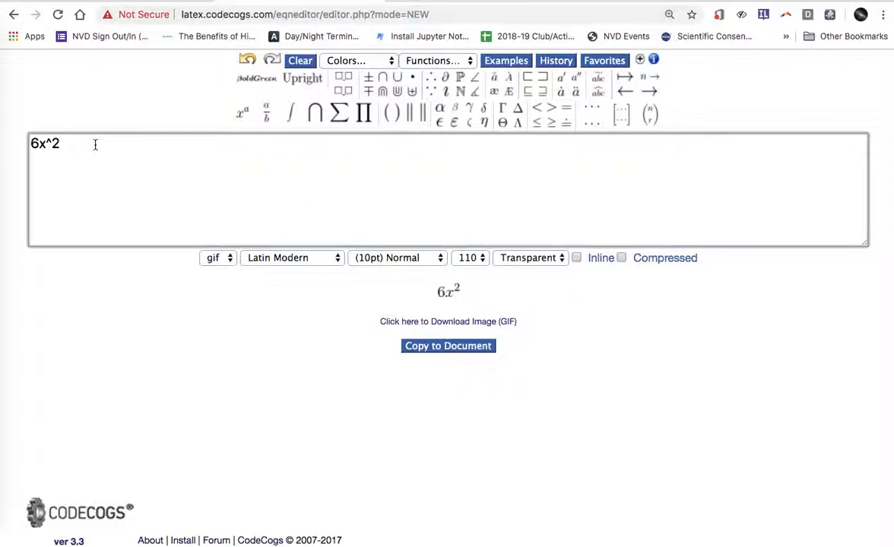
{"action": "type", "text": "-"}
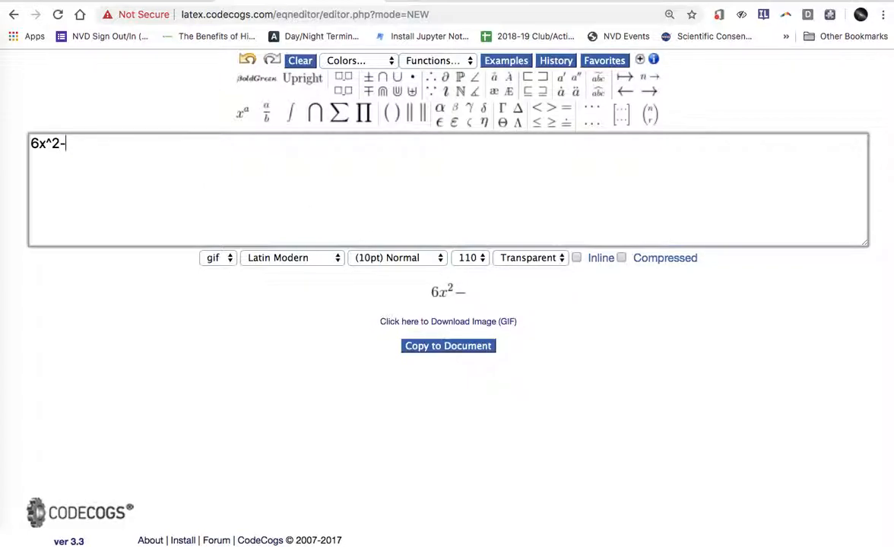
{"action": "type", "text": "7x"}
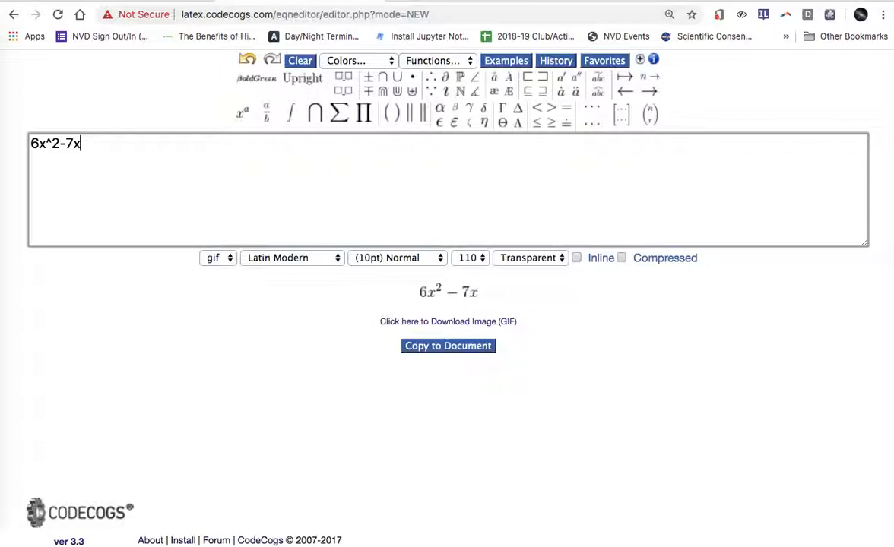
{"action": "type", "text": "-3"}
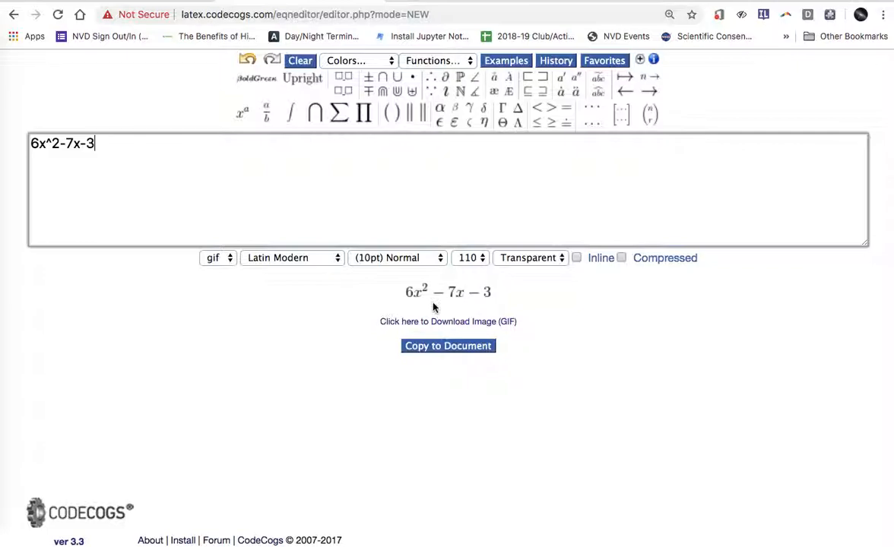
{"action": "mouse_move", "coordinate": [447, 321]}
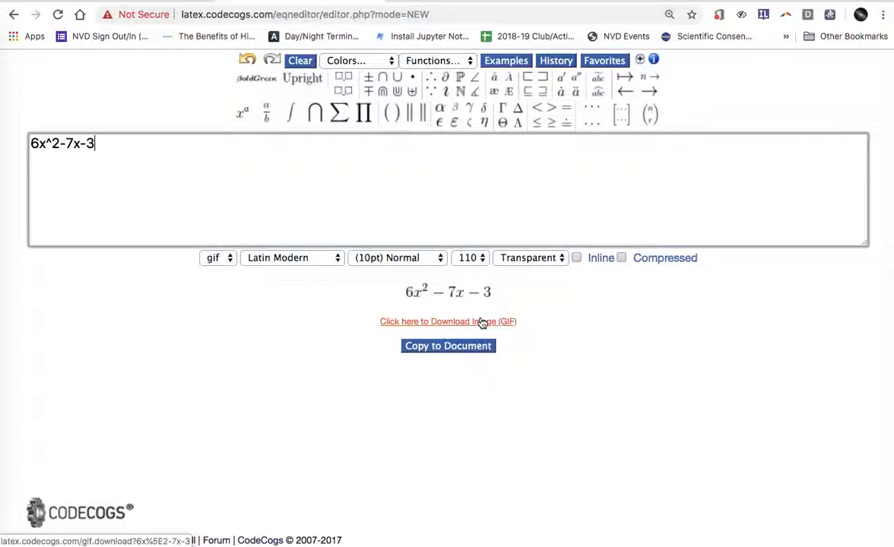
{"action": "right_click", "coordinate": [447, 320]}
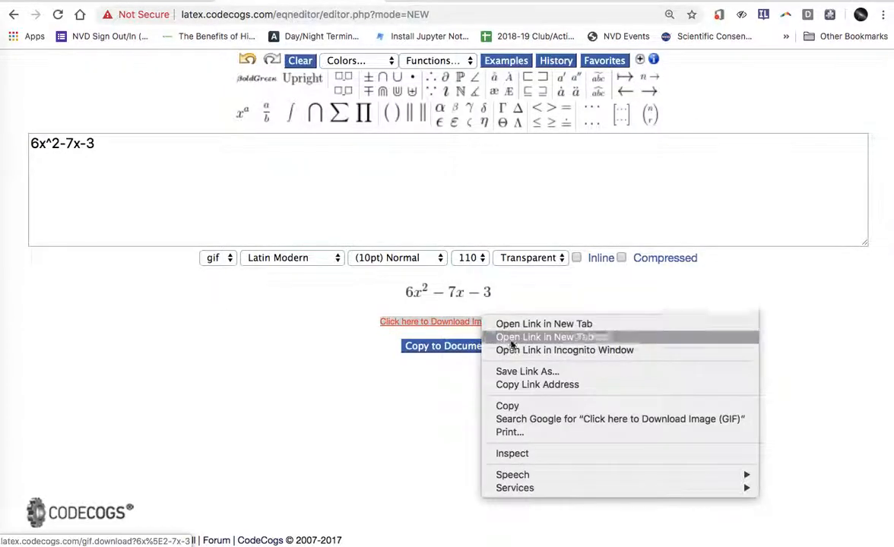
{"action": "left_click", "coordinate": [520, 389]}
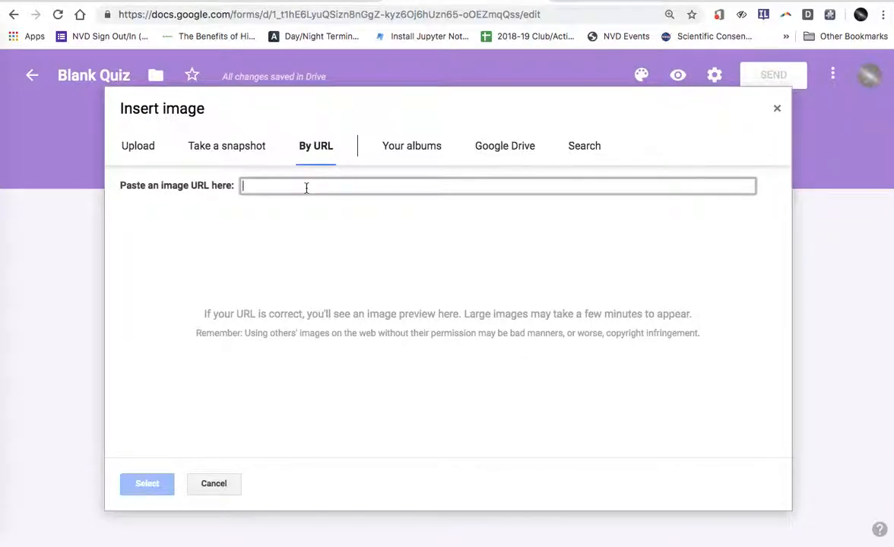
Paste the CodeCogs link and insert the 6x² − 7x − 3 image under the question
{"action": "right_click", "coordinate": [307, 189]}
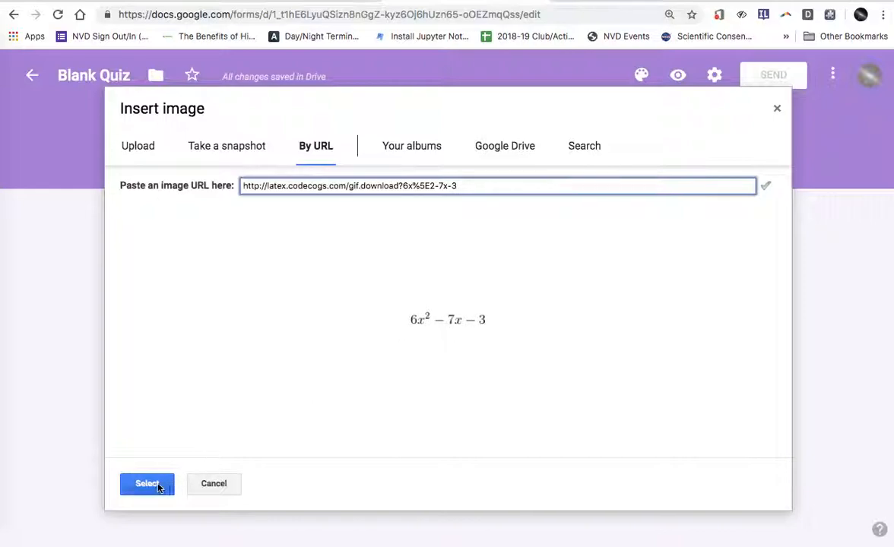
{"action": "left_click", "coordinate": [146, 484]}
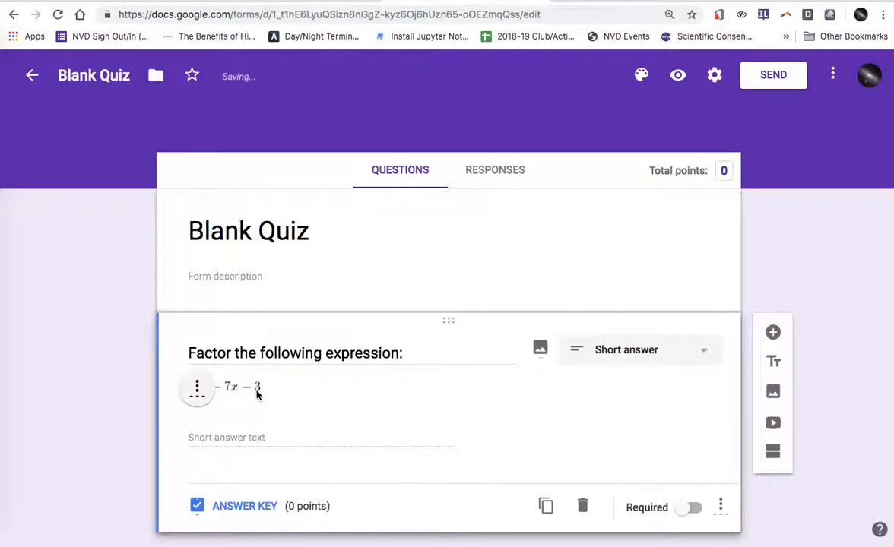
{"action": "mouse_move", "coordinate": [678, 76]}
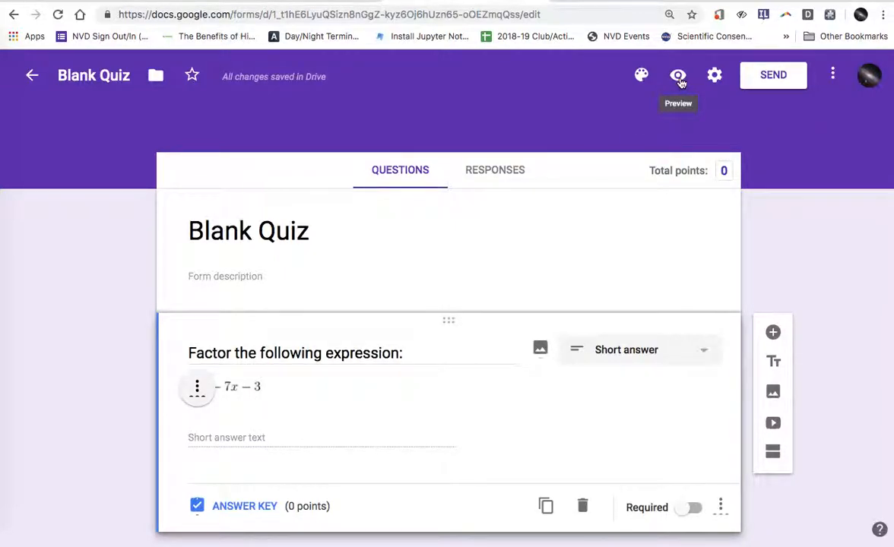
Preview the quiz as a respondent with the equation image shown
{"action": "left_click", "coordinate": [678, 74]}
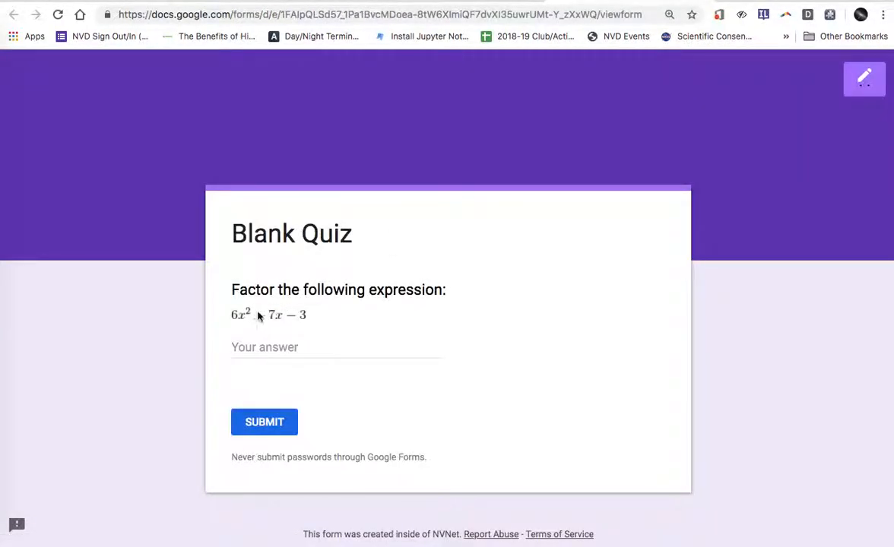
{"action": "mouse_move", "coordinate": [280, 325]}
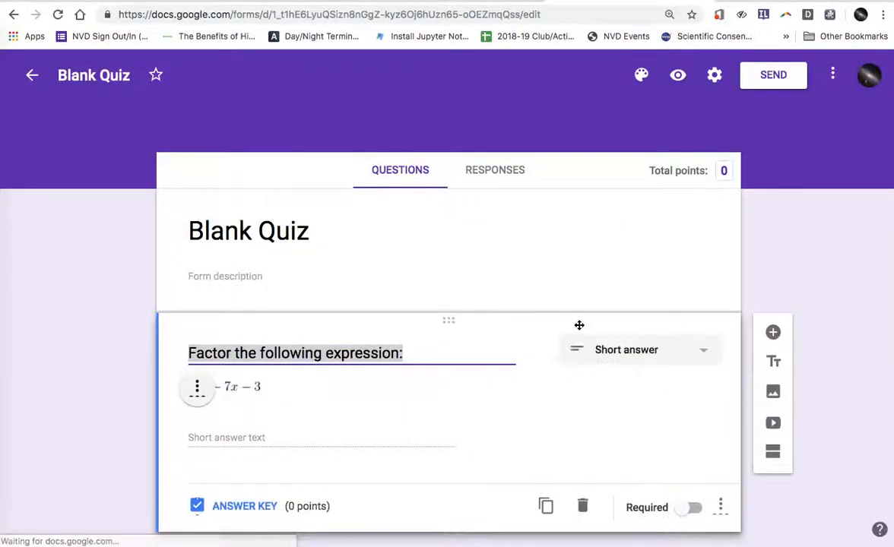
Change the question type to Multiple choice, then return to CodeCogs
{"action": "left_click", "coordinate": [639, 350]}
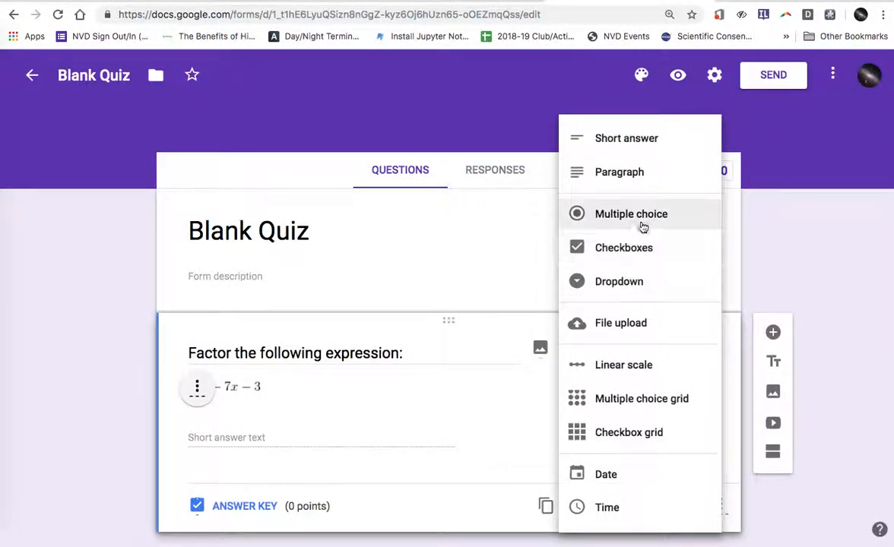
{"action": "left_click", "coordinate": [630, 213]}
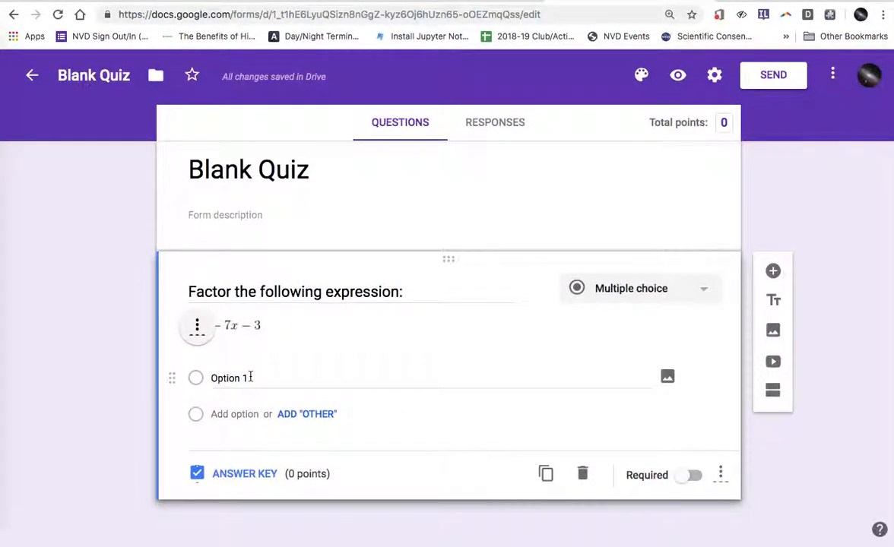
{"action": "mouse_move", "coordinate": [690, 396]}
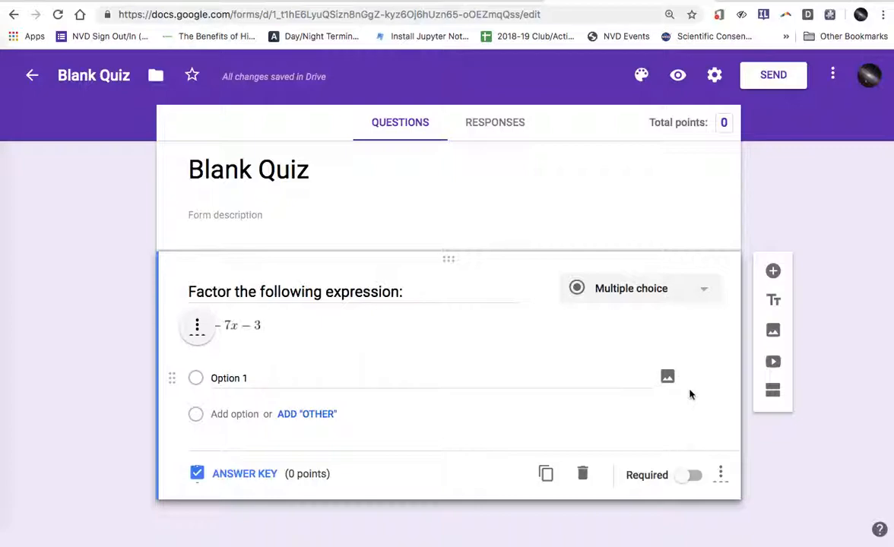
{"action": "left_click", "coordinate": [667, 377]}
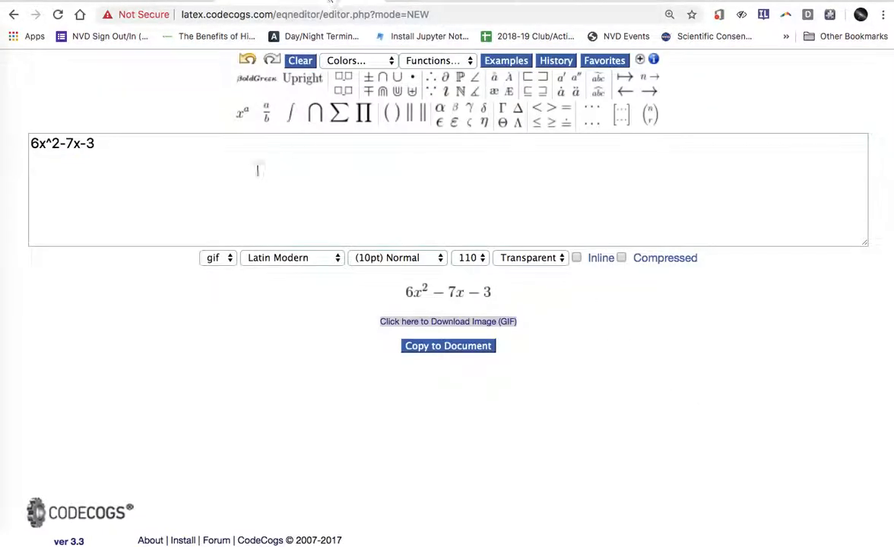
Clear the editor, enter (2x-1)(3x+3) and copy its rendered image link
{"action": "left_click", "coordinate": [298, 61]}
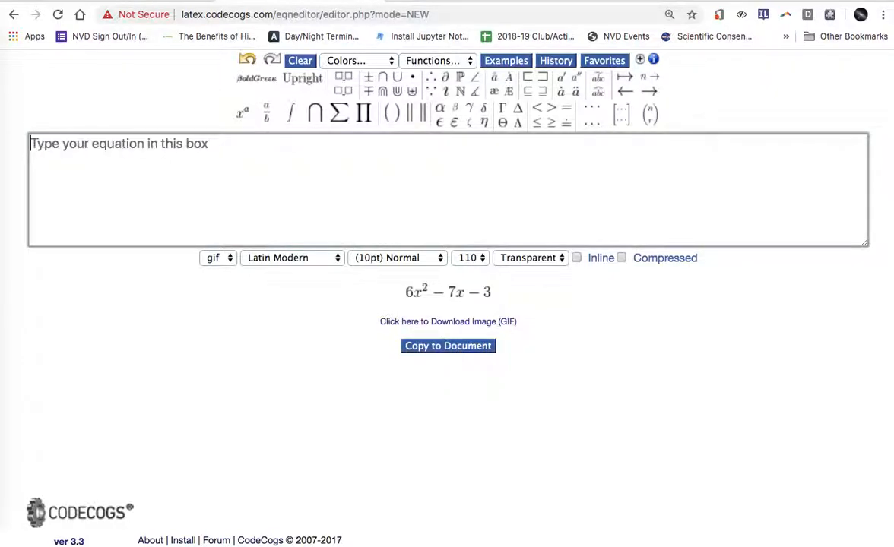
{"action": "type", "text": "(2x)"}
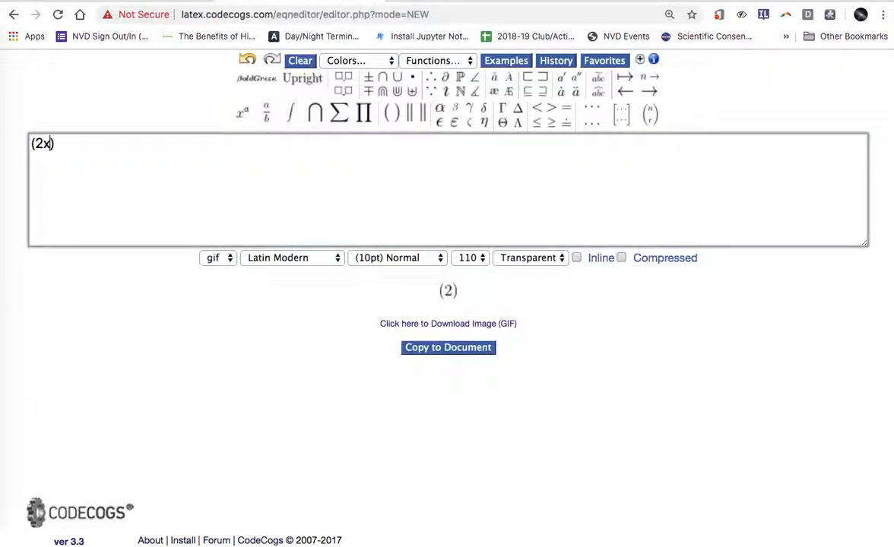
{"action": "type", "text": "-1)())"}
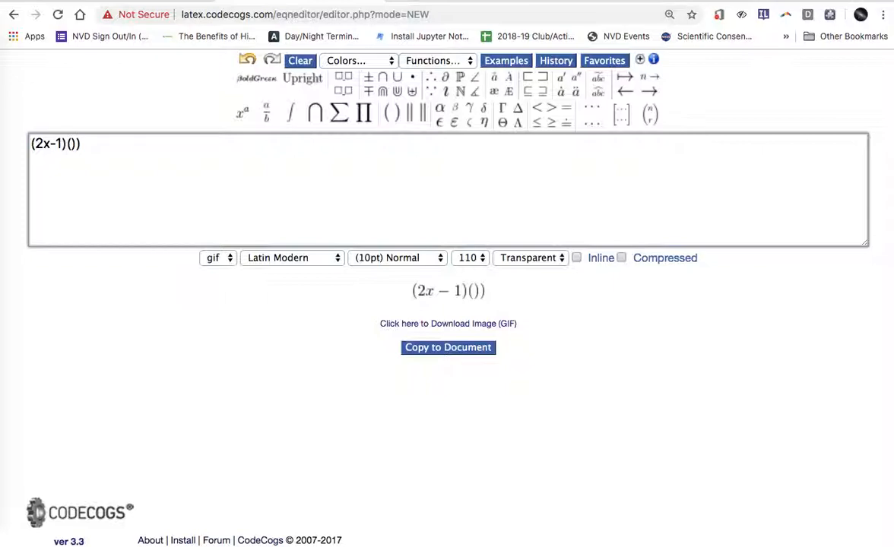
{"action": "type", "text": "3x+3"}
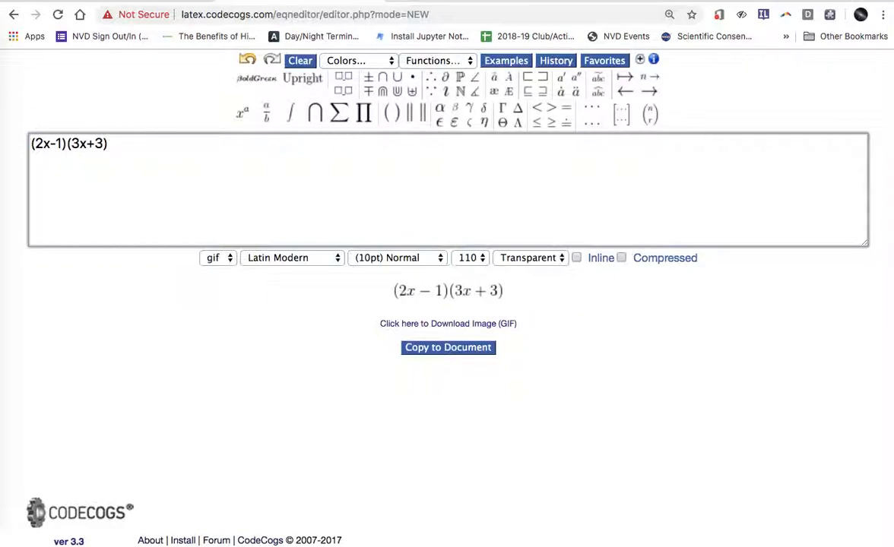
{"action": "right_click", "coordinate": [418, 322]}
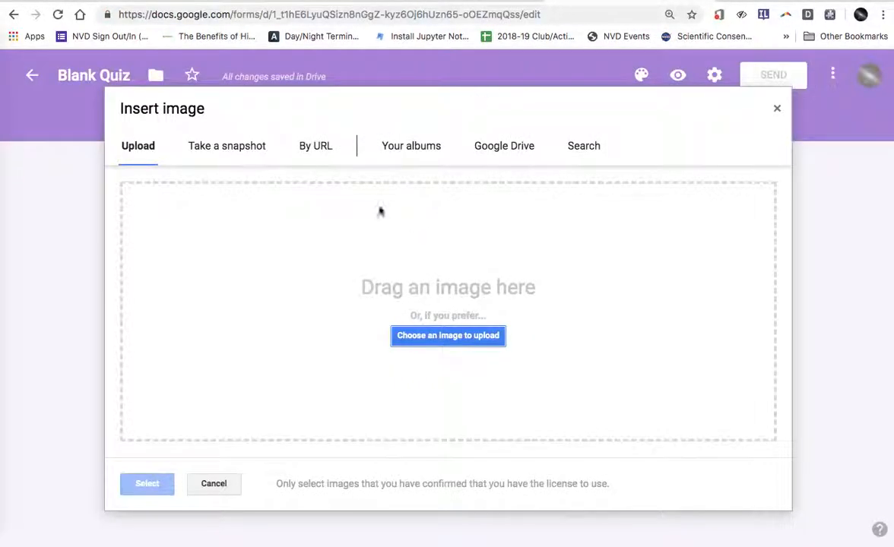
Insert the (2x−1)(3x+3) image by URL as the first answer option
{"action": "left_click", "coordinate": [314, 146]}
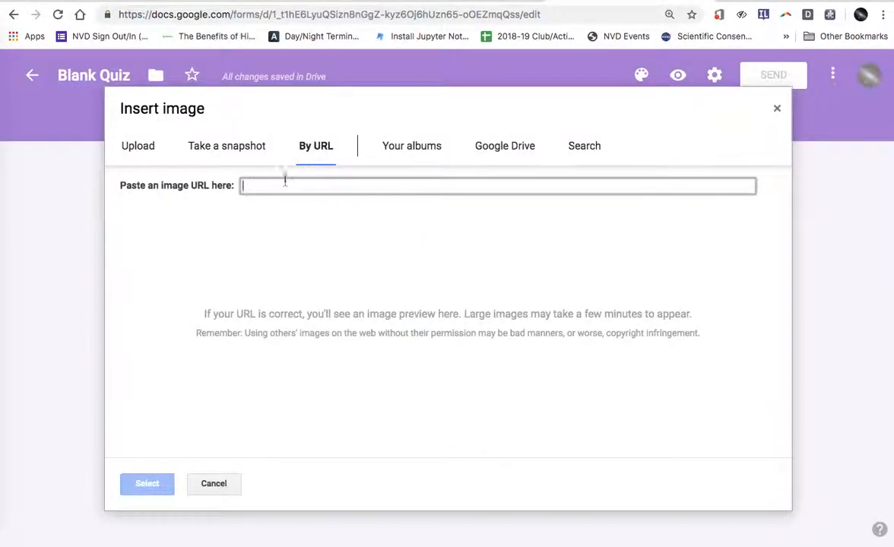
{"action": "right_click", "coordinate": [304, 185]}
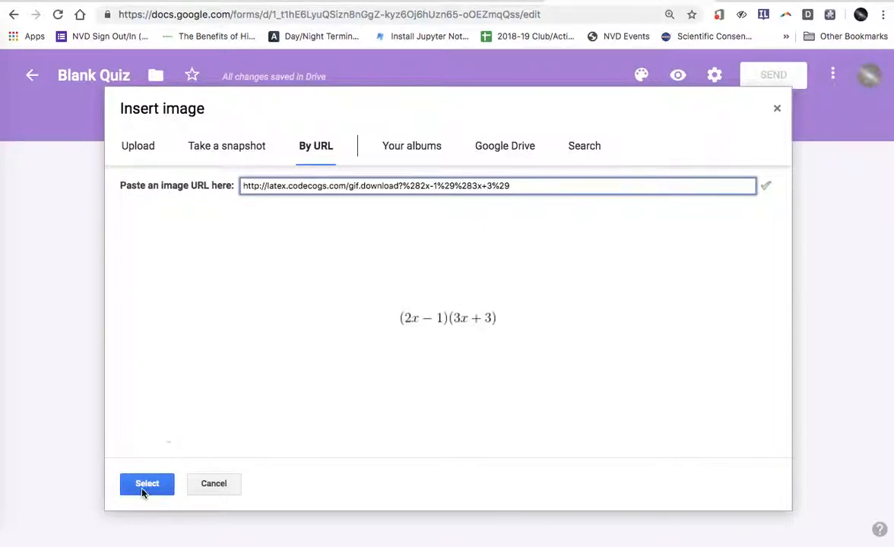
{"action": "left_click", "coordinate": [146, 484]}
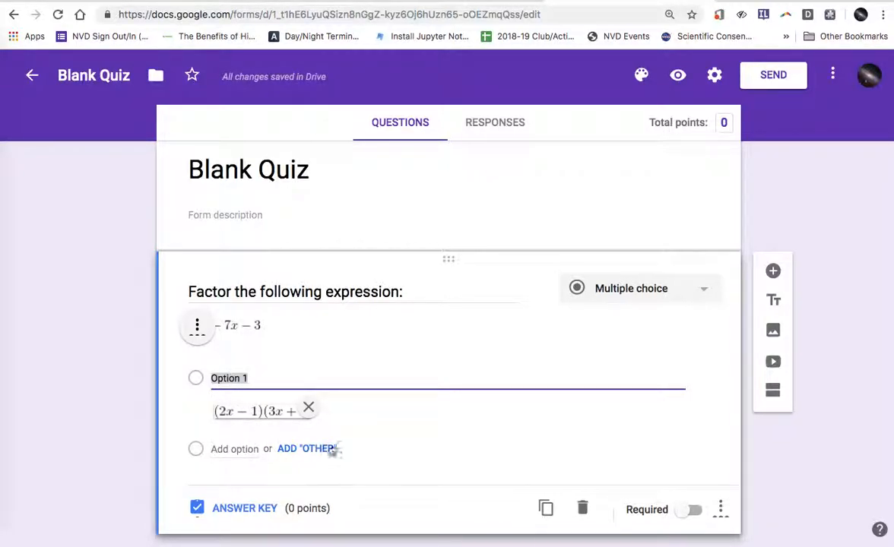
Add Option 2 and begin inserting its image by URL
{"action": "left_click", "coordinate": [234, 449]}
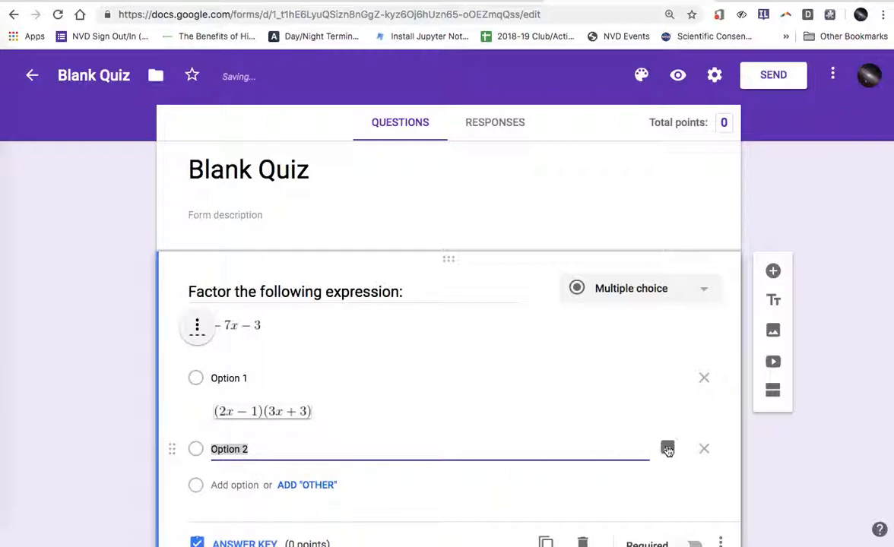
{"action": "left_click", "coordinate": [668, 448]}
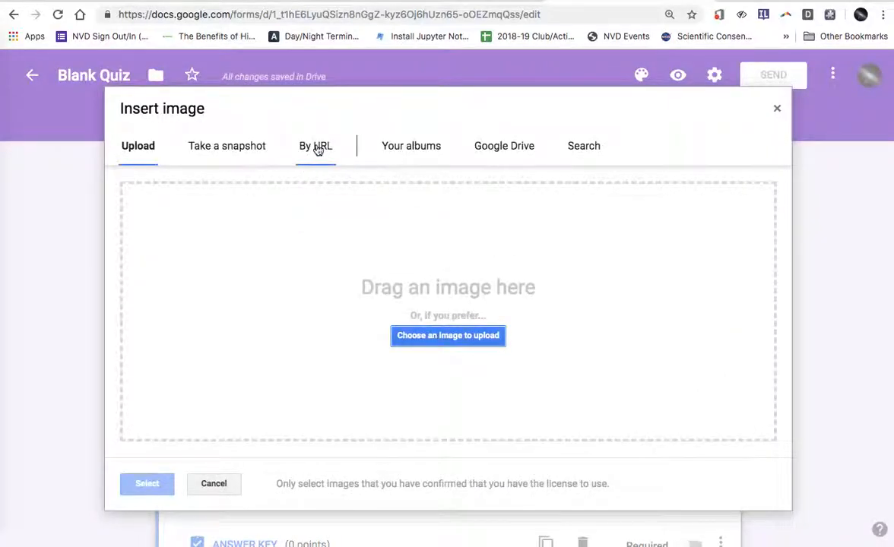
{"action": "left_click", "coordinate": [315, 146]}
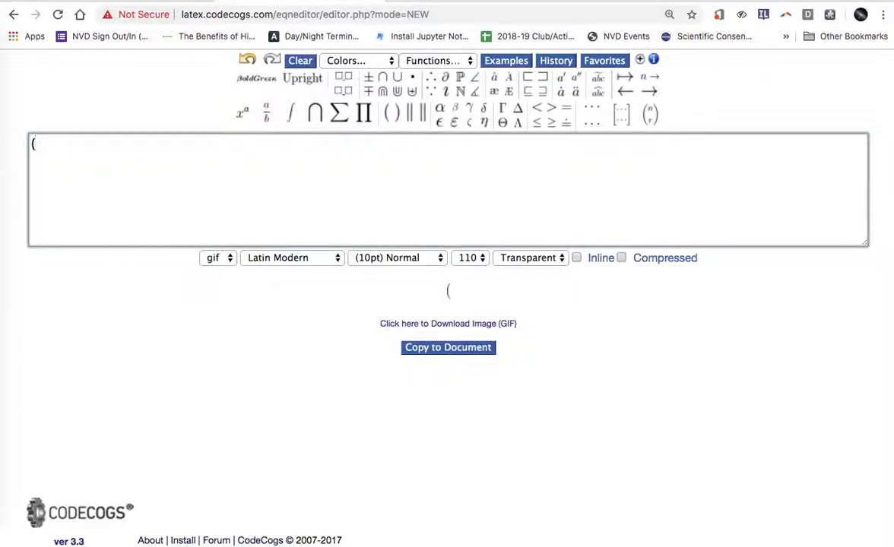
Enter (2x-3)(x+1) in the CodeCogs equation box so it renders as an image
{"action": "type", "text": "2x-"}
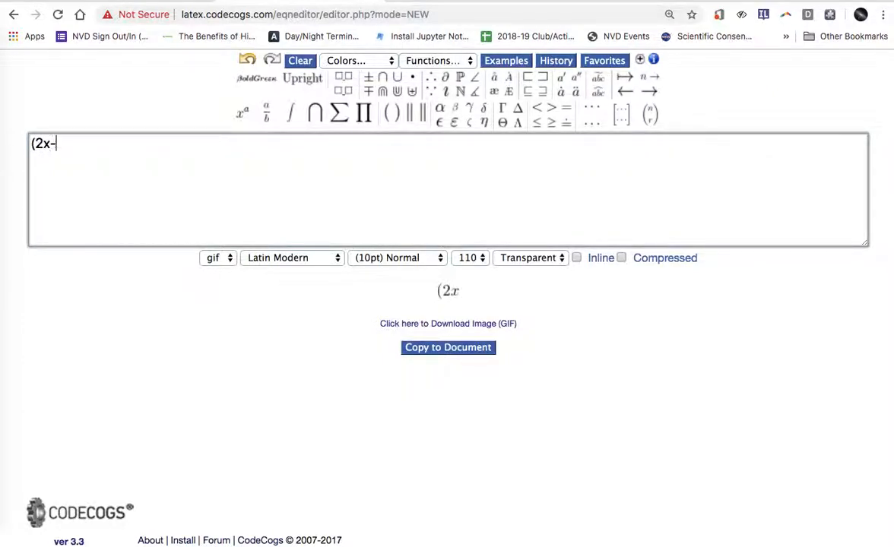
{"action": "type", "text": "3)"}
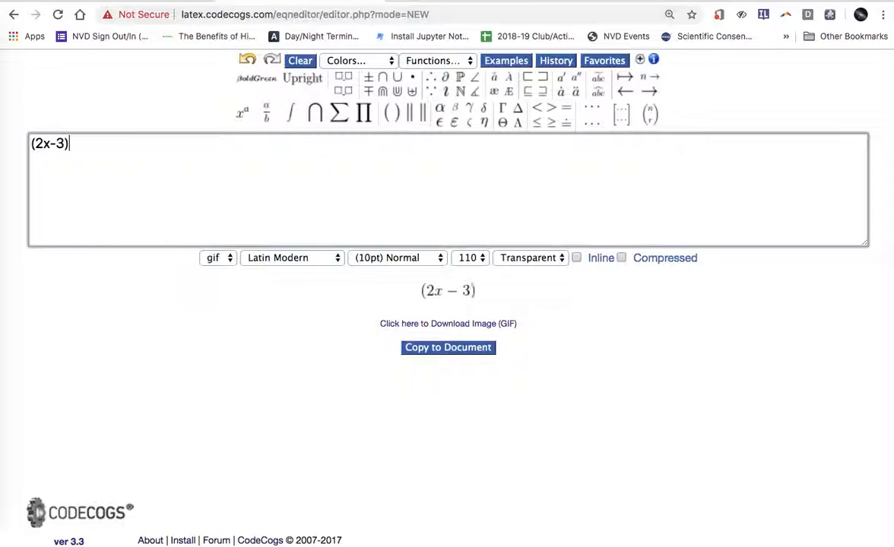
{"action": "type", "text": "(x)"}
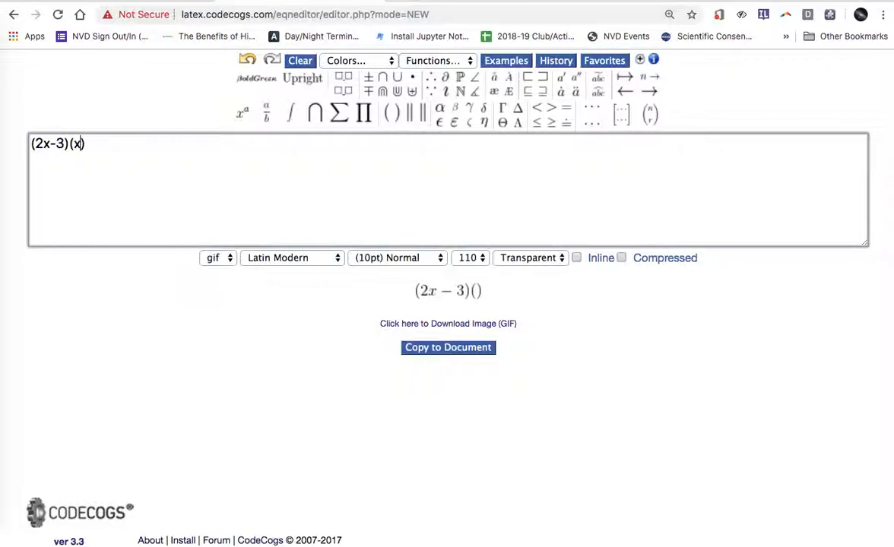
{"action": "type", "text": "+1"}
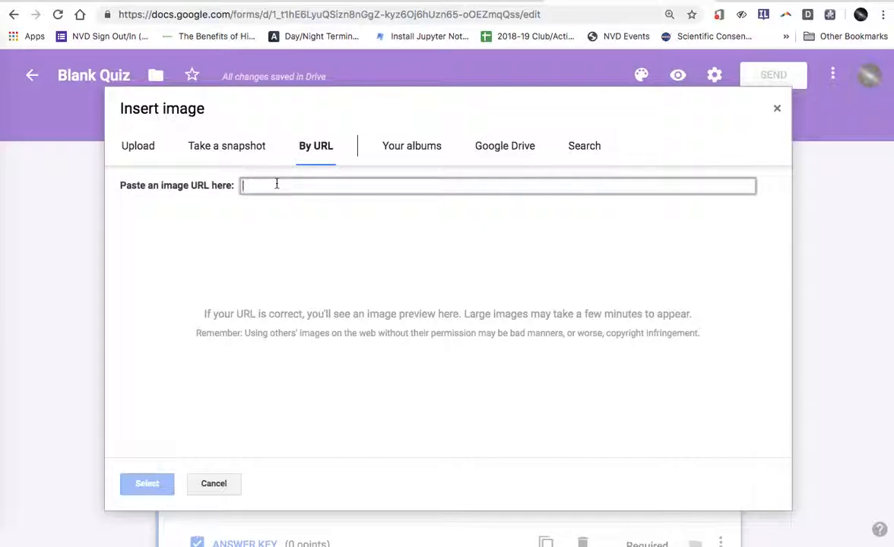
Attach the (2x−3)(x+1) image to Option 2, then begin a By URL image for Option 3
{"action": "left_click", "coordinate": [213, 484]}
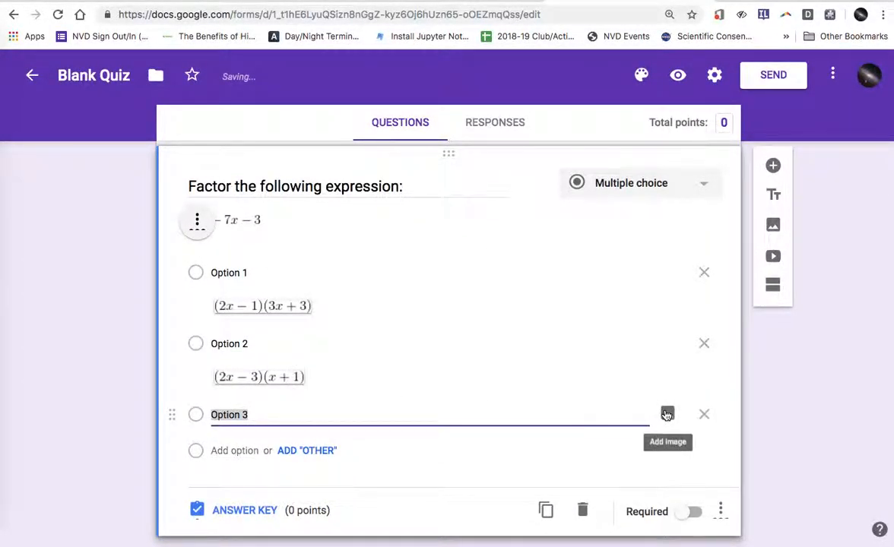
{"action": "left_click", "coordinate": [666, 414]}
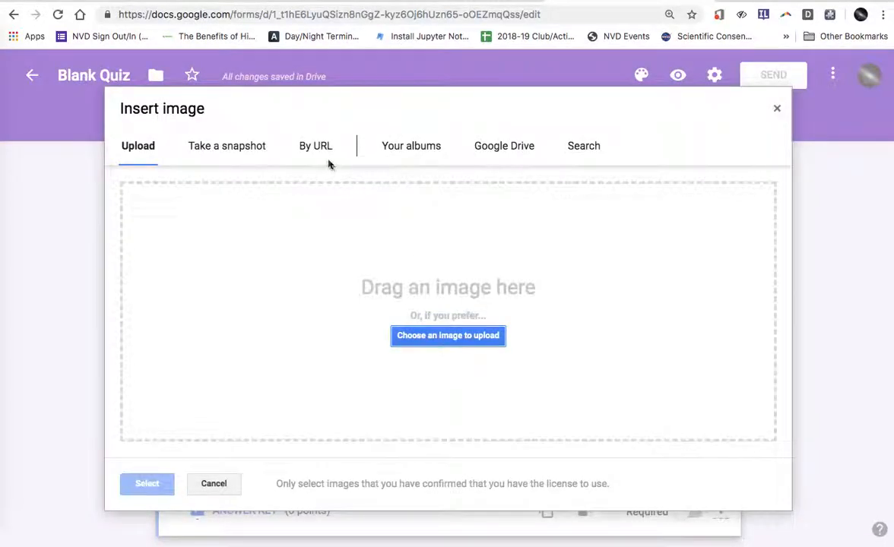
{"action": "left_click", "coordinate": [314, 146]}
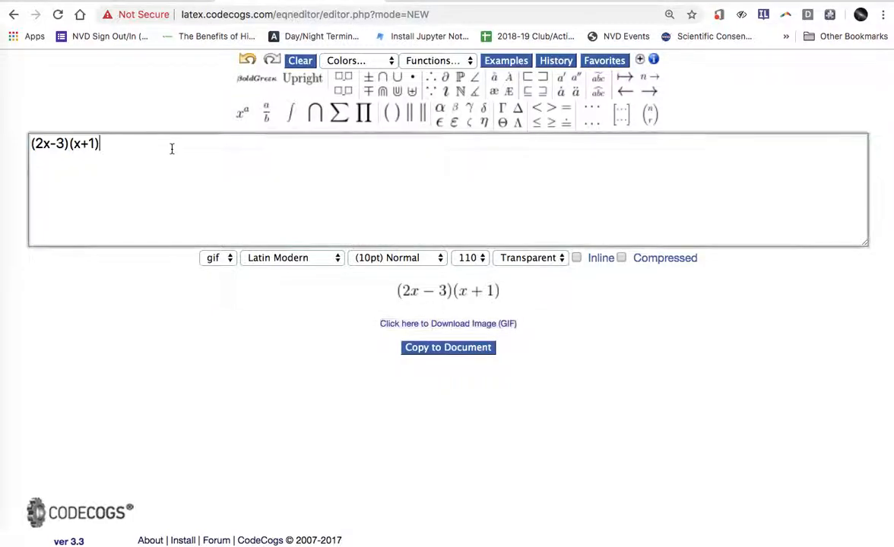
Clear the editor, enter (3x+1)(2x-3) and copy the rendered image's address
{"action": "left_click", "coordinate": [298, 60]}
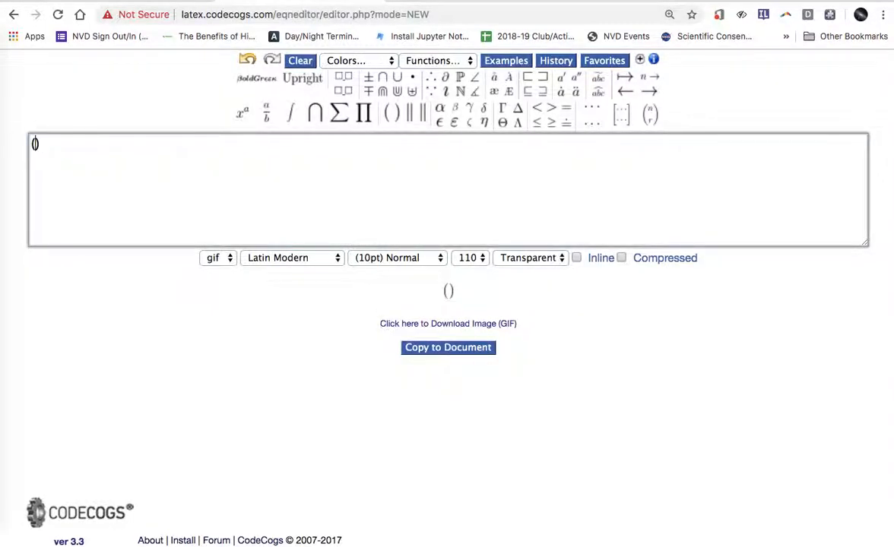
{"action": "type", "text": "3x+1"}
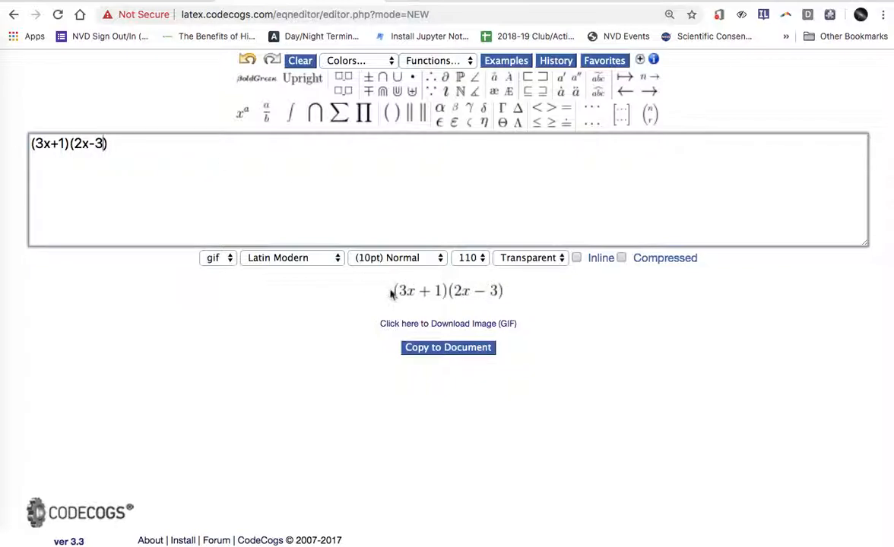
{"action": "right_click", "coordinate": [395, 322]}
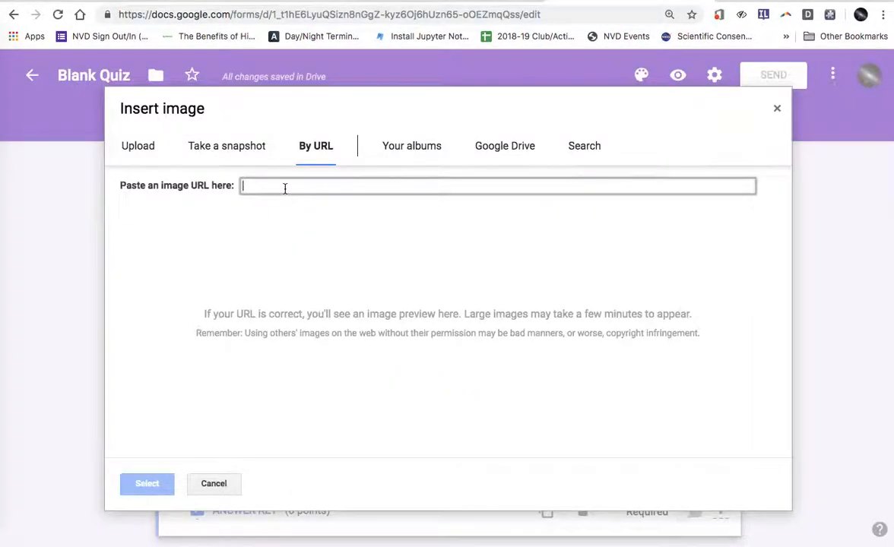
Paste the copied link and insert the (3x+1)(2x-3) image into Option 3
{"action": "right_click", "coordinate": [284, 189]}
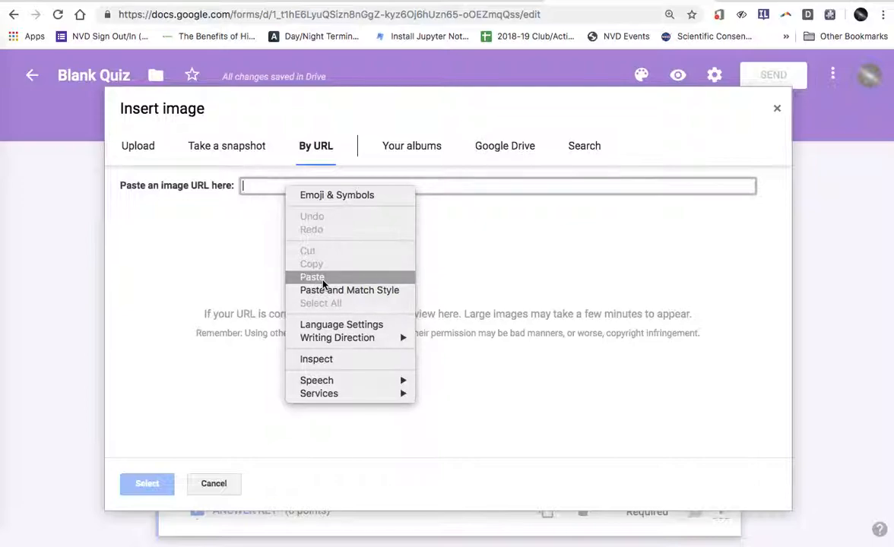
{"action": "left_click", "coordinate": [311, 276]}
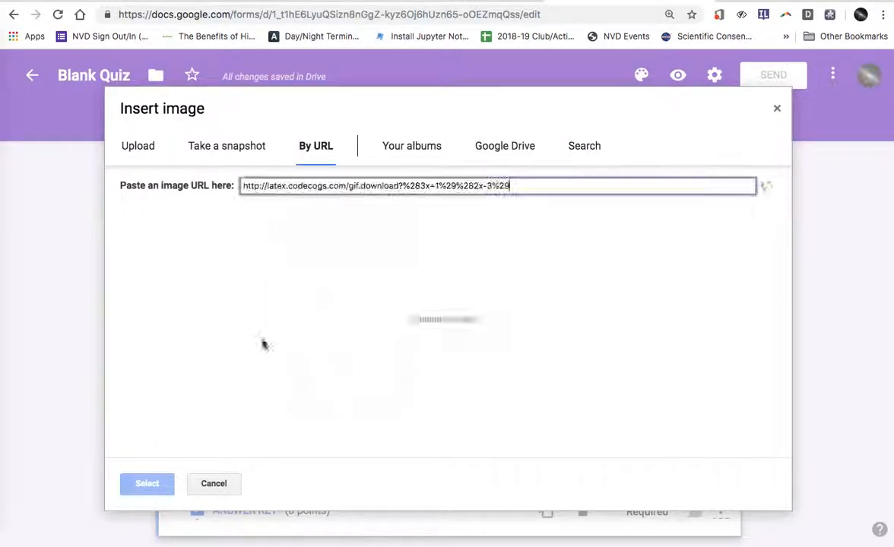
{"action": "left_click", "coordinate": [146, 483]}
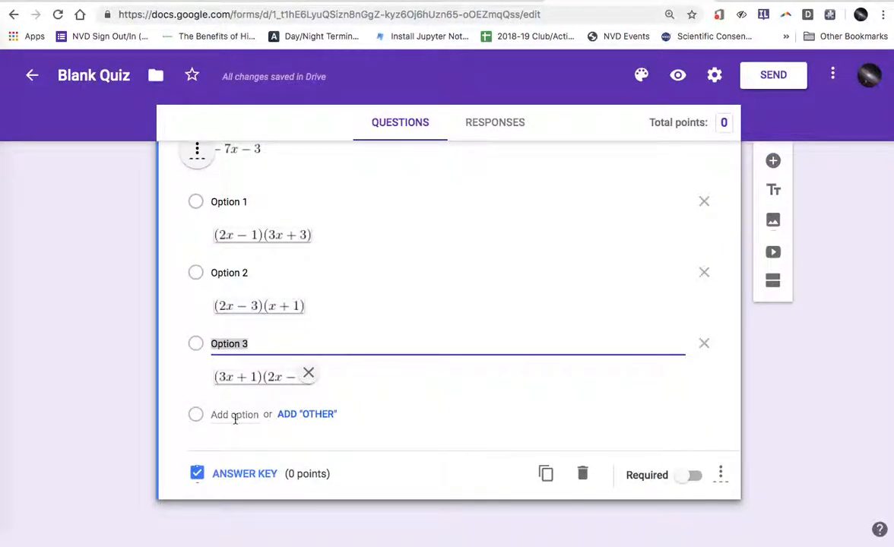
Start a By URL image insert for the fourth option
{"action": "left_click", "coordinate": [773, 219]}
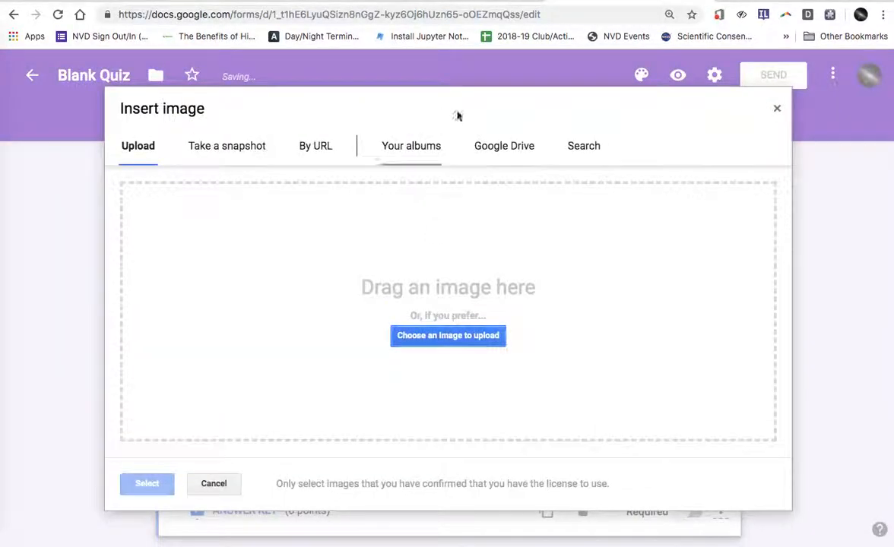
{"action": "left_click", "coordinate": [315, 146]}
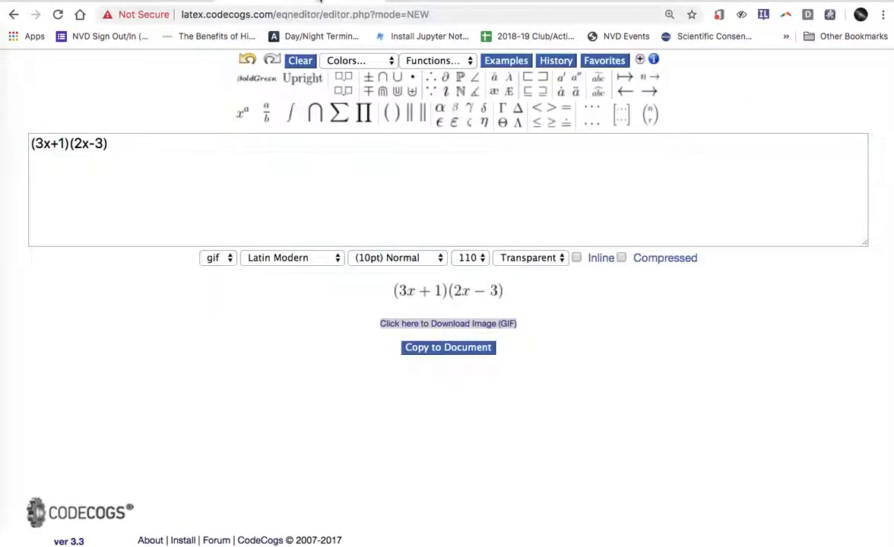
Clear the editor, enter (3x-1)(2x+3) and copy the rendered image's address
{"action": "left_click", "coordinate": [298, 61]}
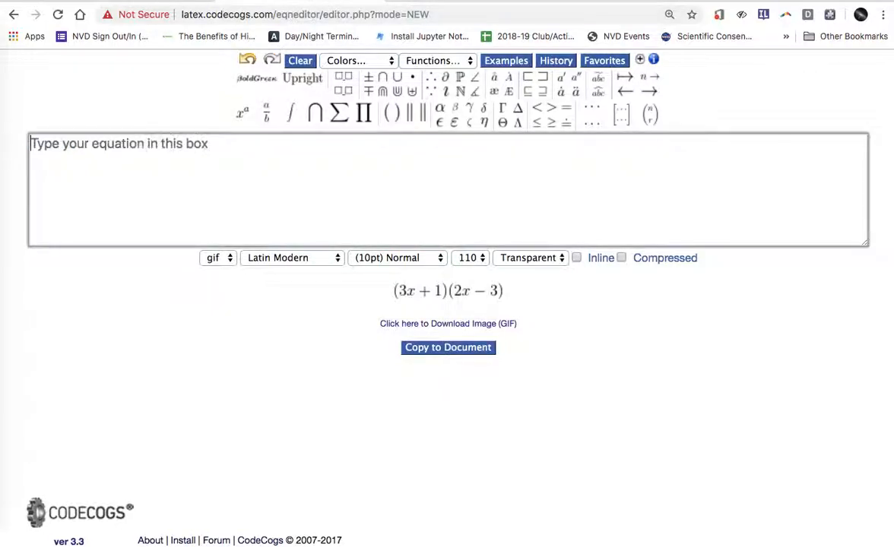
{"action": "type", "text": "(3x-1)("}
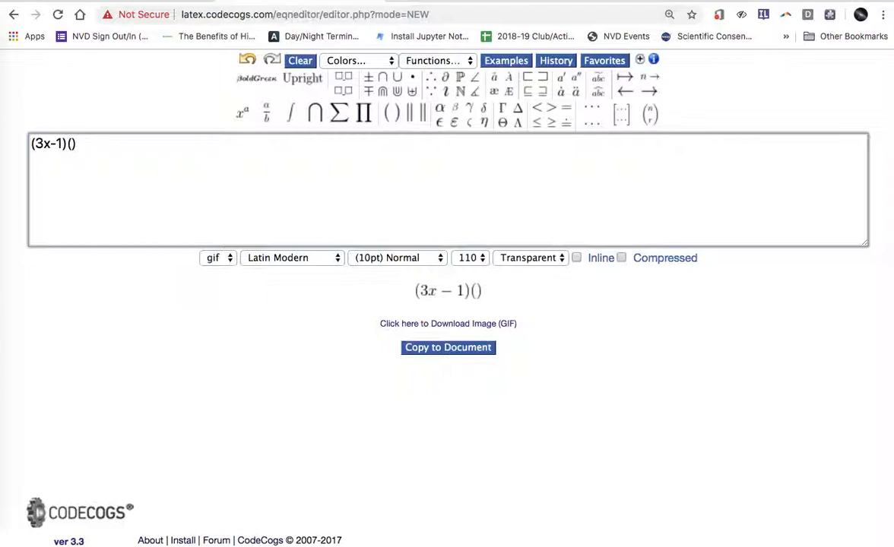
{"action": "type", "text": "2x+3"}
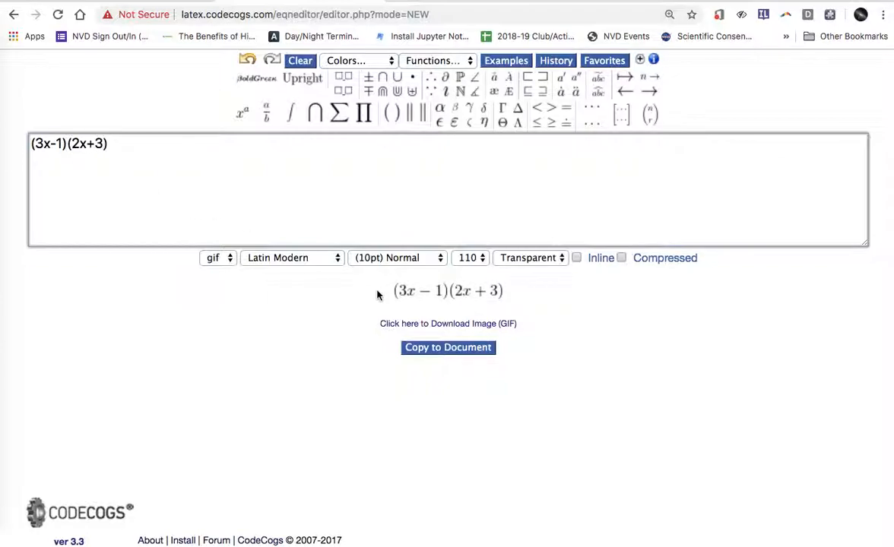
{"action": "right_click", "coordinate": [447, 322]}
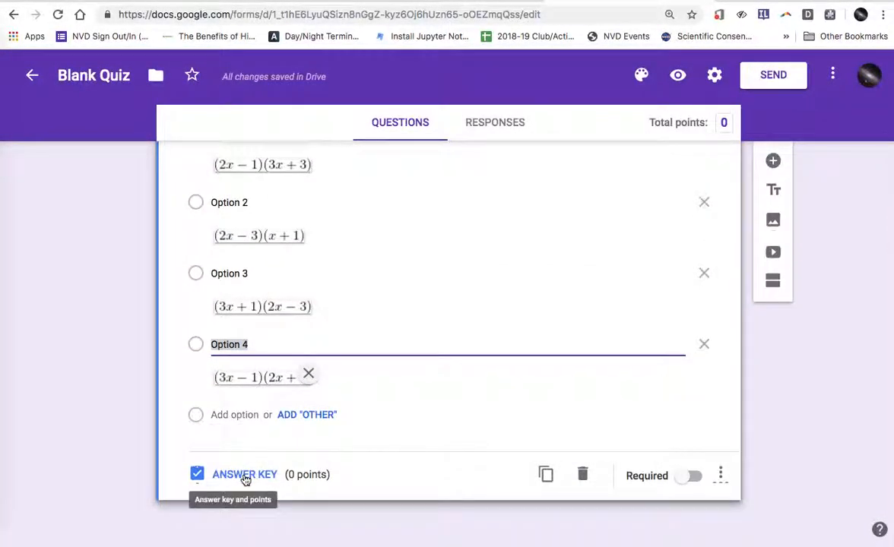
In the answer key, mark Option 3 (3x+1)(2x-3) correct worth 2 points and return to editing
{"action": "left_click", "coordinate": [243, 474]}
{"action": "type", "text": "2"}
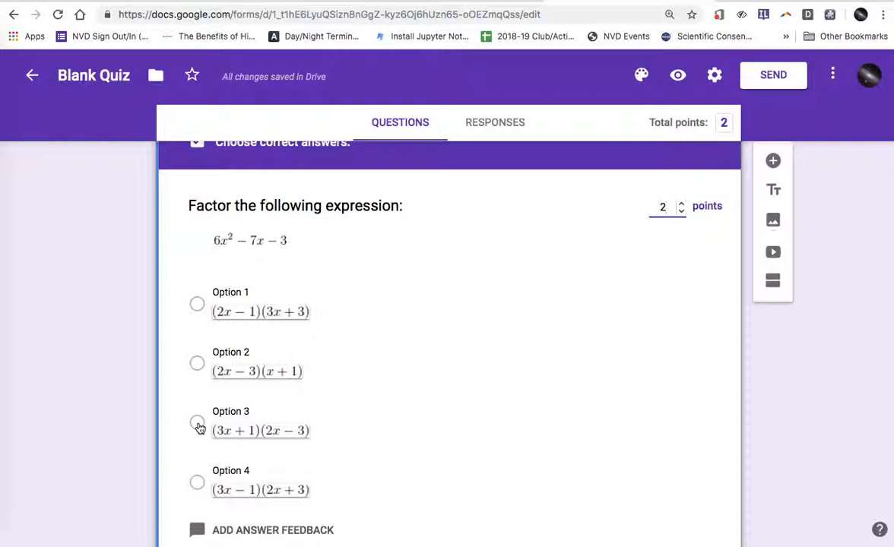
{"action": "left_click", "coordinate": [197, 429]}
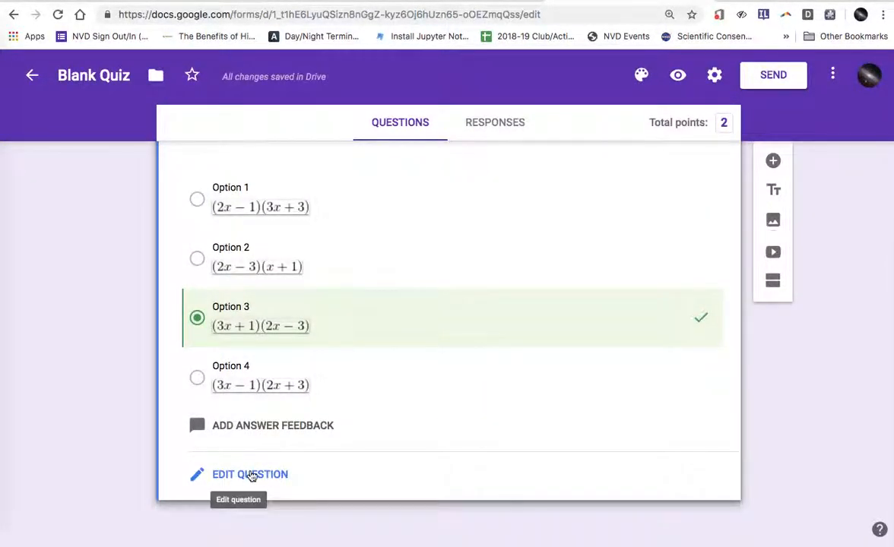
{"action": "left_click", "coordinate": [249, 474]}
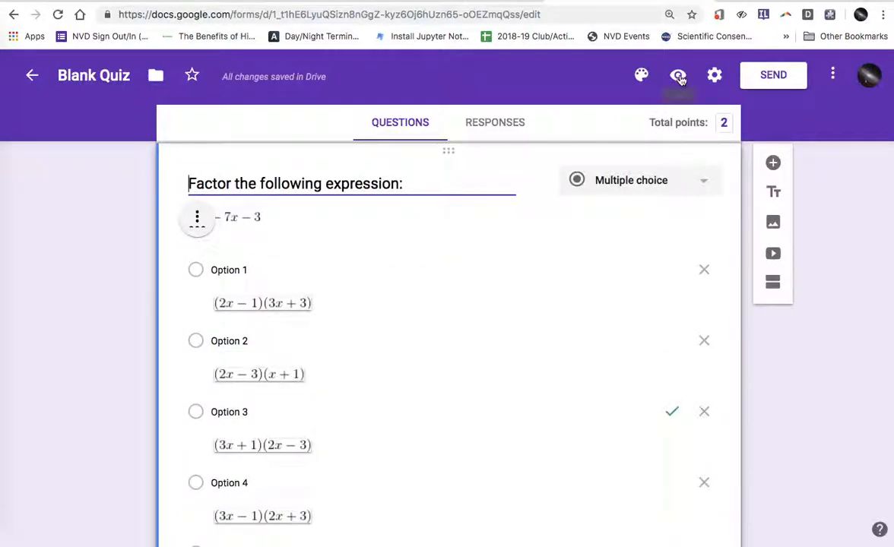
Preview the quiz as a respondent, submit a response and view the 2/2 score
{"action": "left_click", "coordinate": [678, 76]}
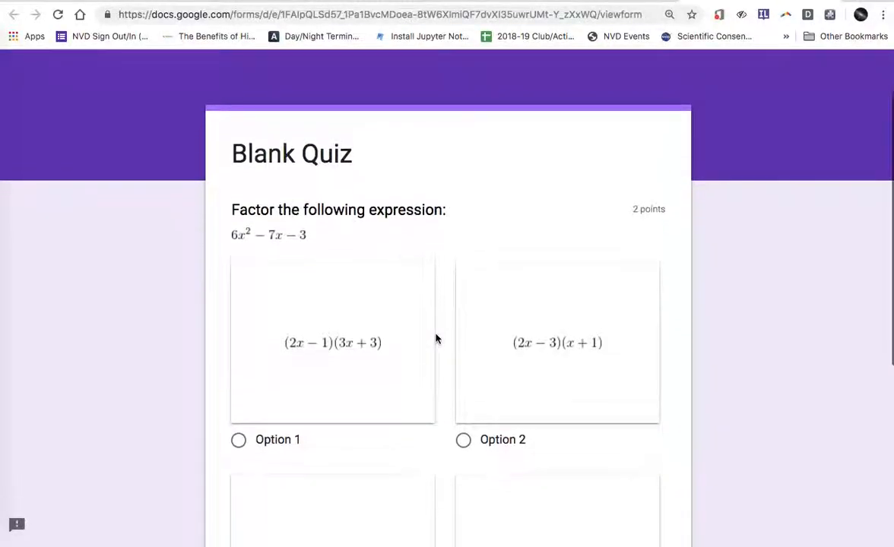
{"action": "scroll", "scroll_direction": "down", "scroll_amount": 3}
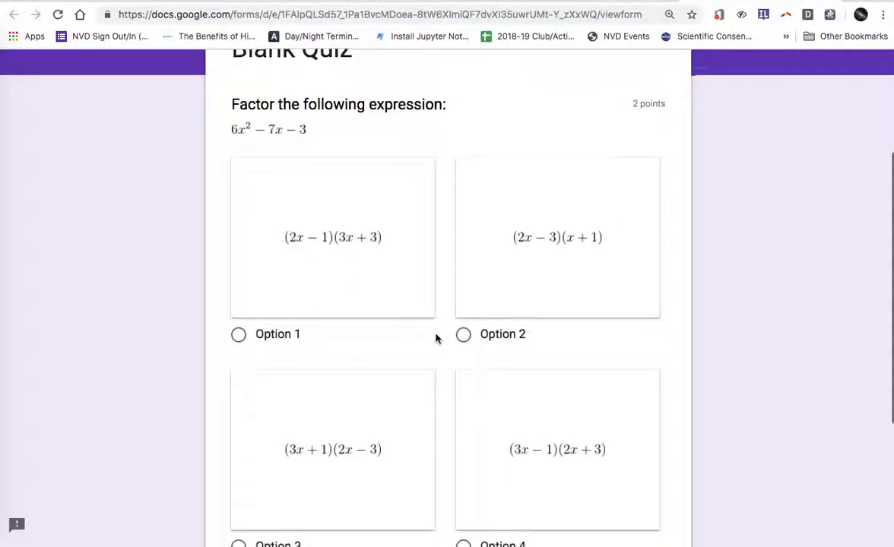
{"action": "scroll", "scroll_direction": "down", "scroll_amount": 3}
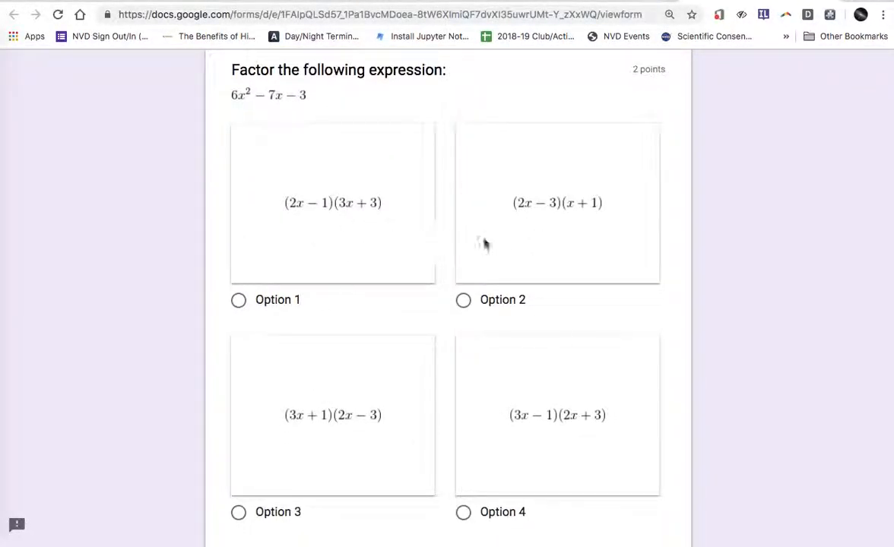
{"action": "left_click", "coordinate": [238, 511]}
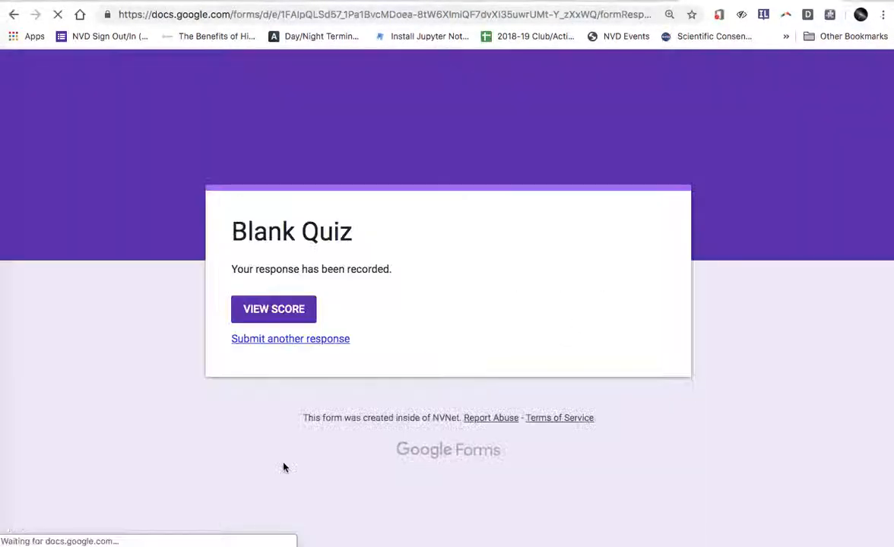
{"action": "left_click", "coordinate": [274, 308]}
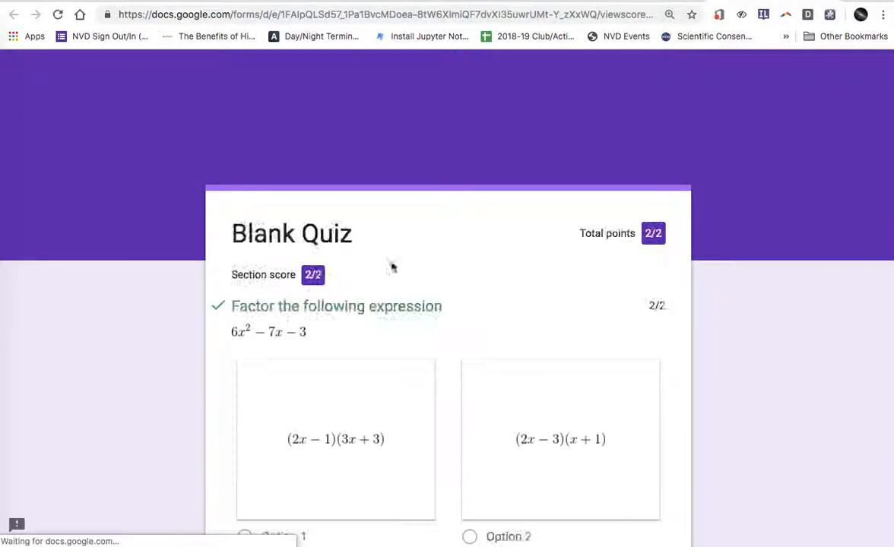
{"action": "scroll", "scroll_direction": "down", "scroll_amount": 3}
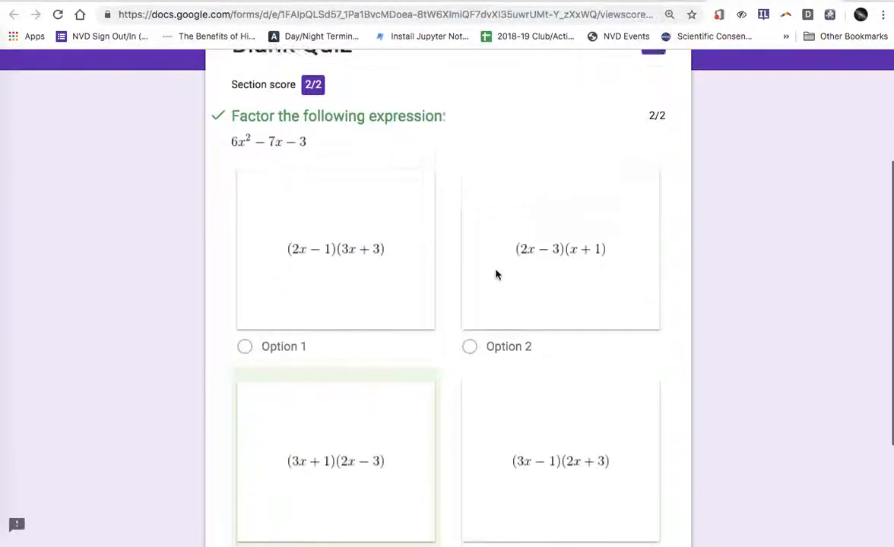